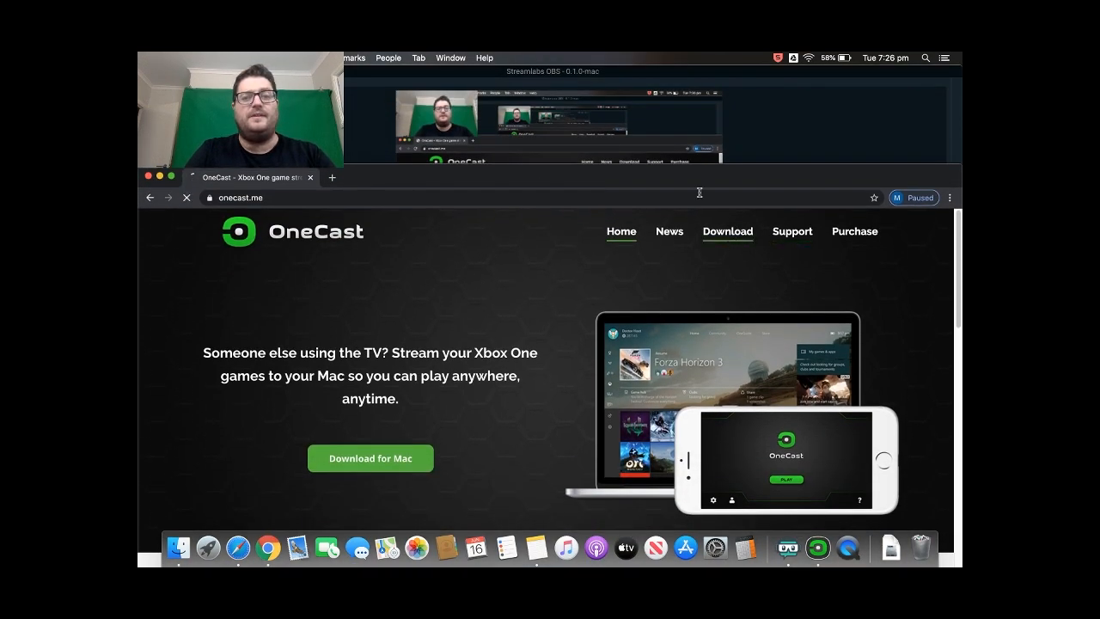
- Follow the green 'Download for Mac' button to OneCast's Mac installation instructions
{"action": "left_click", "coordinate": [727, 231]}
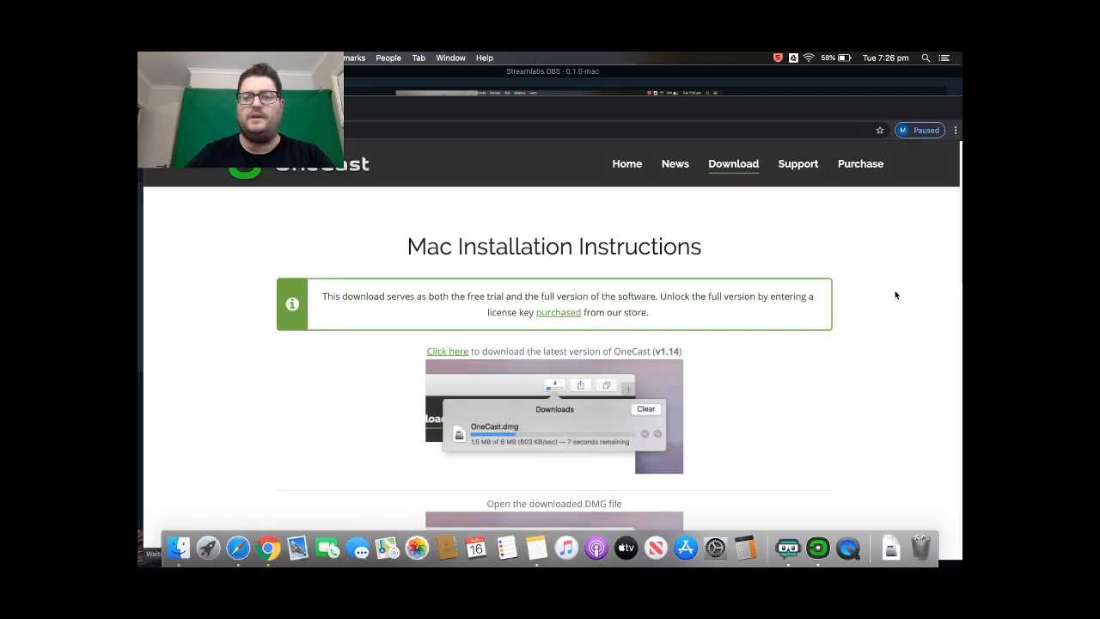
{"action": "mouse_move", "coordinate": [419, 348]}
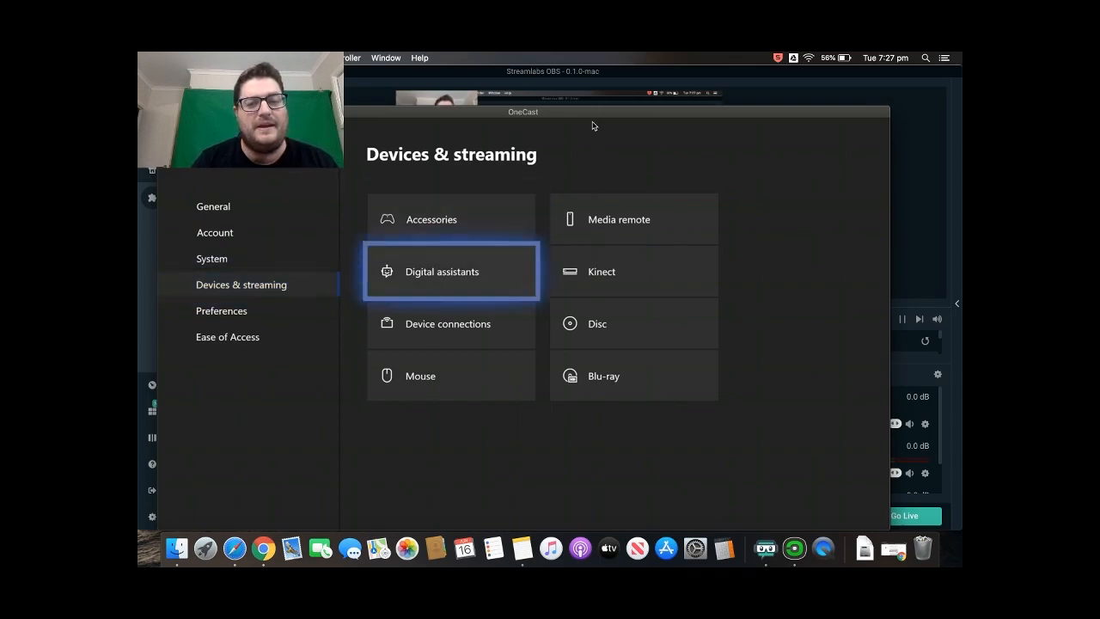
- Select the Xbox in OneCast to start streaming its dashboard to the Mac
{"action": "left_click", "coordinate": [446, 323]}
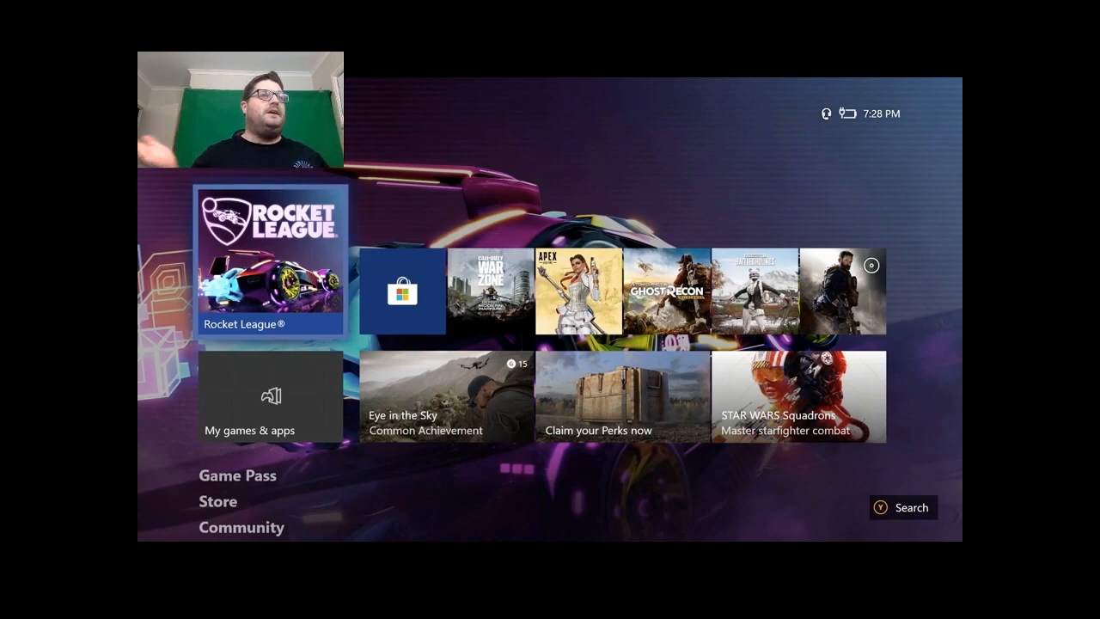
{"action": "mouse_move", "coordinate": [526, 177]}
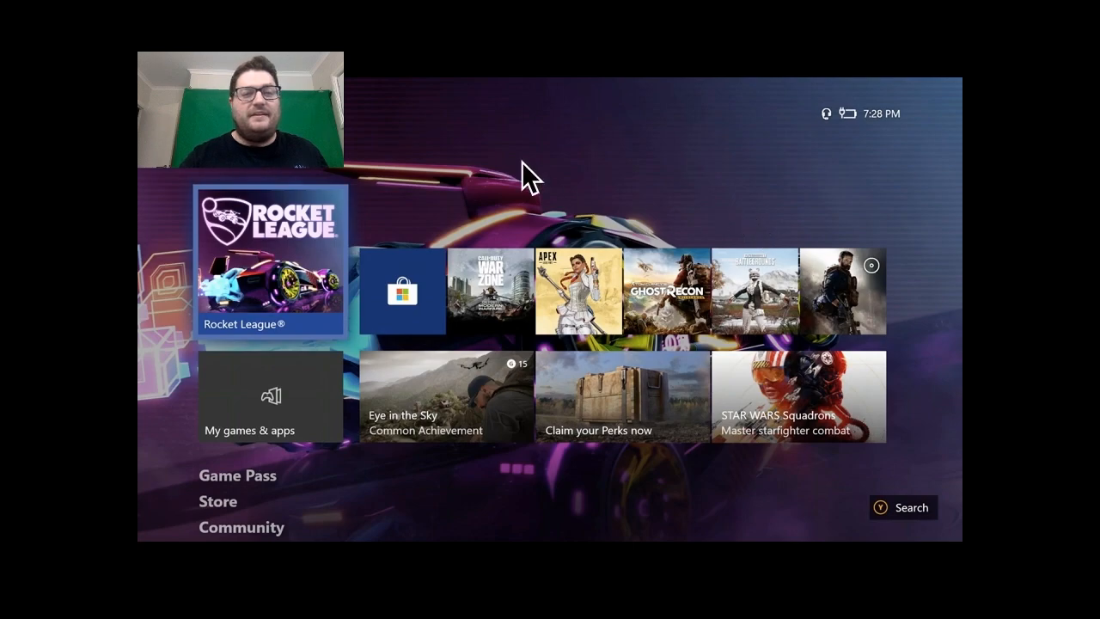